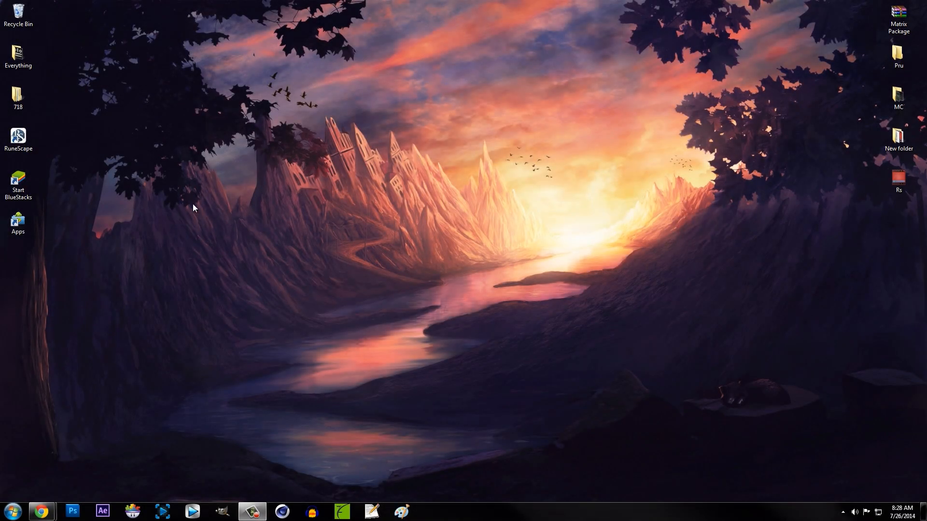
# Open the 718 folder from the desktop to show Matrix Client, Matrix Server and RSPS
pyautogui.doubleClick(18, 96)
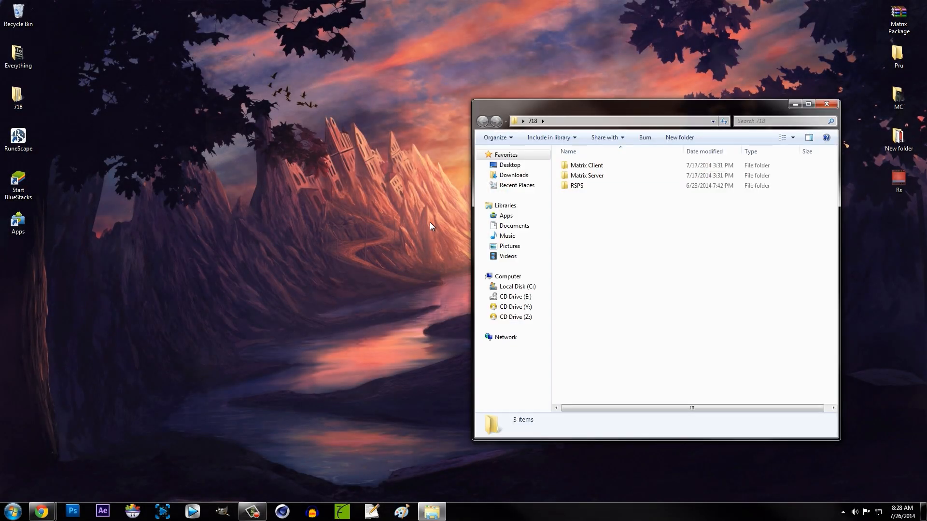
pyautogui.moveTo(607, 252)
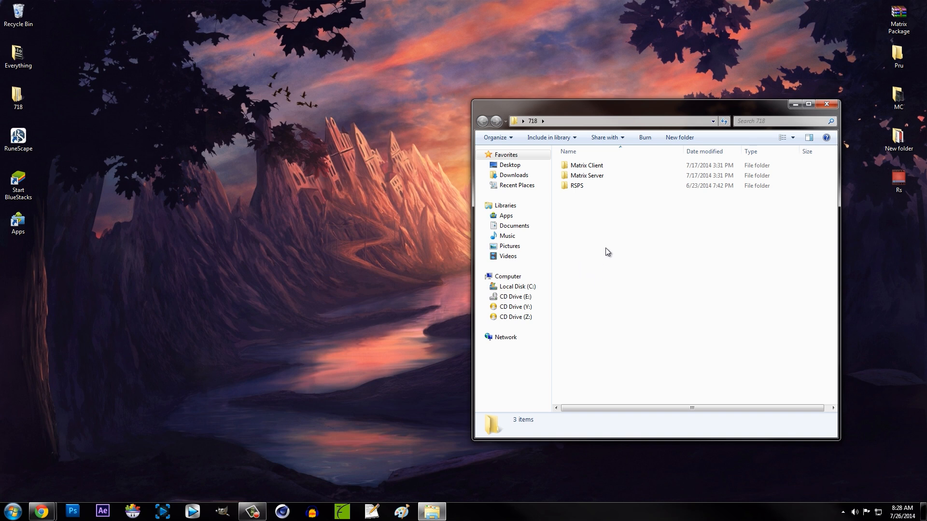
pyautogui.moveTo(609, 230)
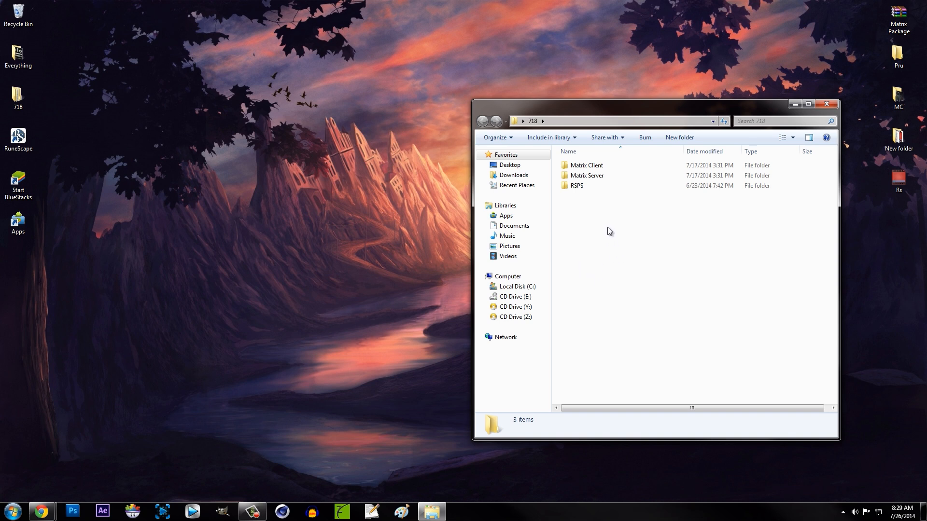
pyautogui.moveTo(650, 231)
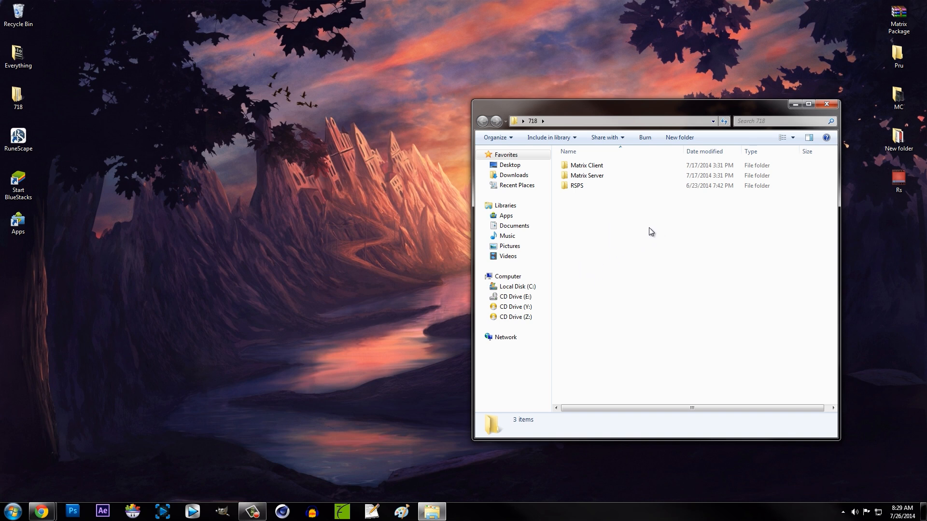
pyautogui.moveTo(626, 280)
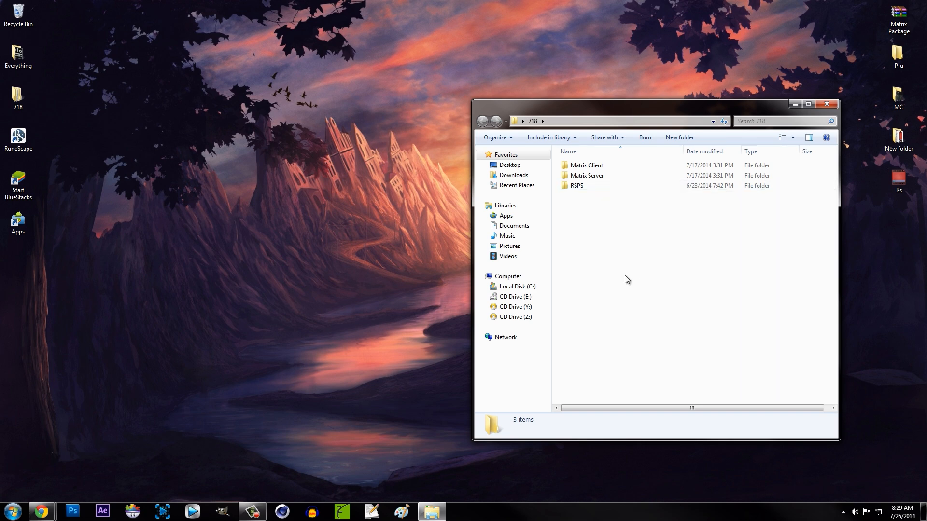
pyautogui.moveTo(624, 249)
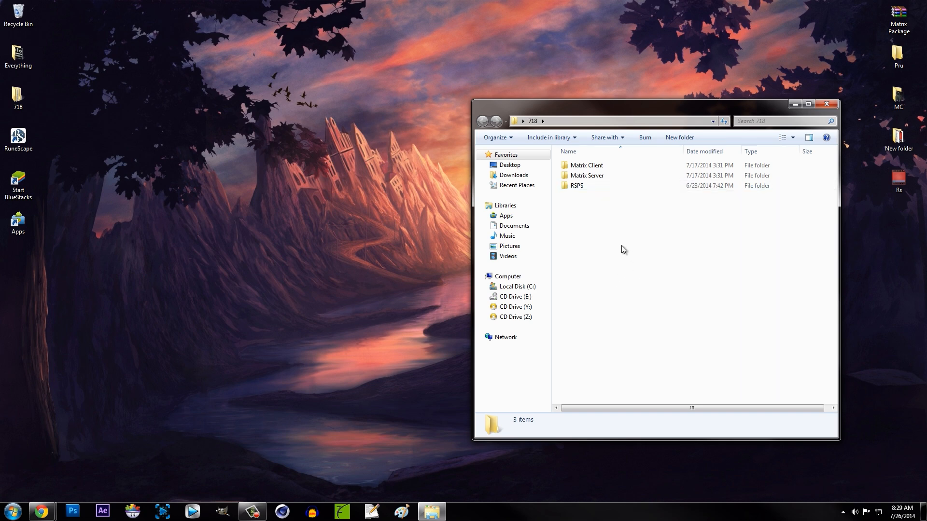
pyautogui.moveTo(624, 203)
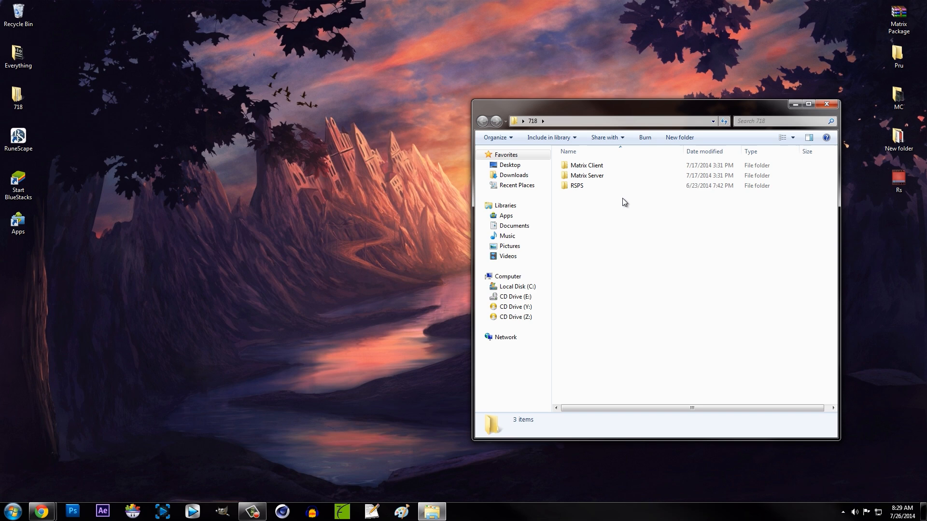
# Run eclipse.exe from RSPS\Eclipse, confirming the unverified-publisher security warning
pyautogui.doubleClick(576, 186)
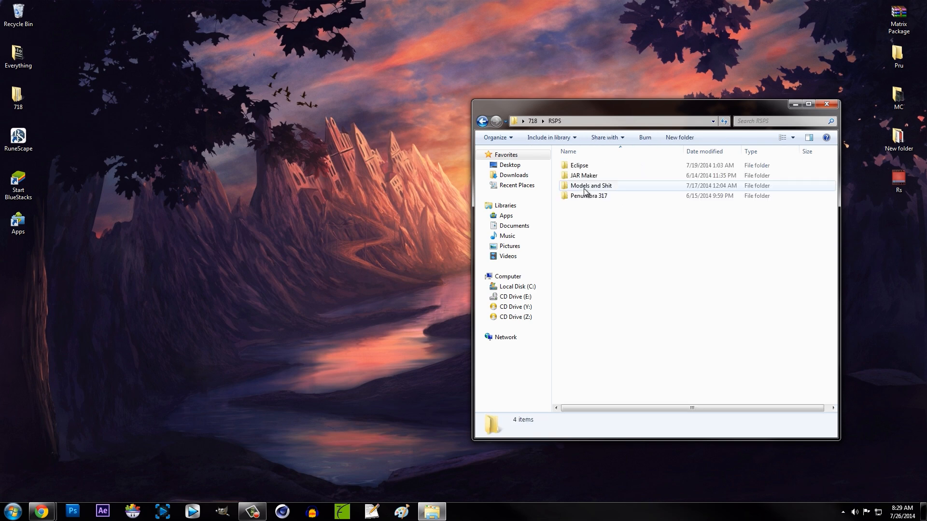
pyautogui.click(578, 165)
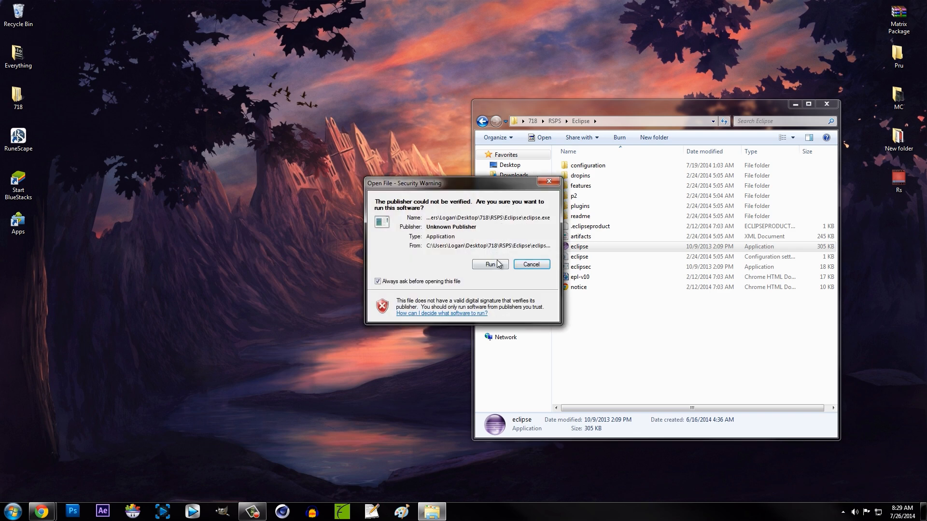
pyautogui.click(489, 265)
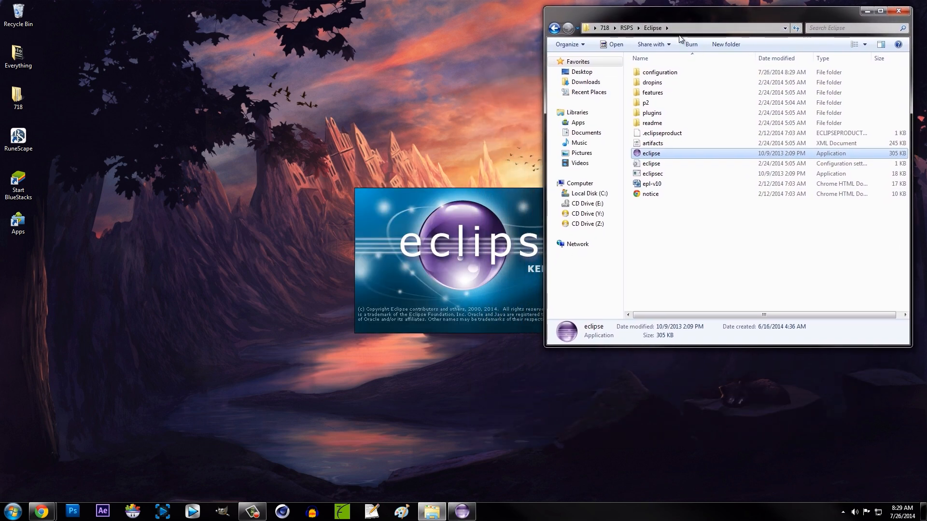
pyautogui.moveTo(650, 44)
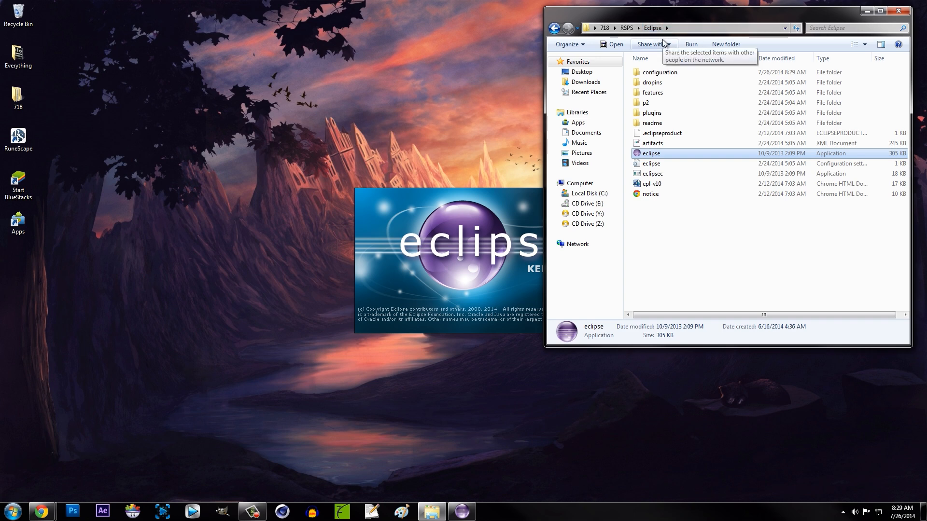
# Accept Eclipse's default workspace and navigate Explorer back up to the 718 folder
pyautogui.doubleClick(651, 153)
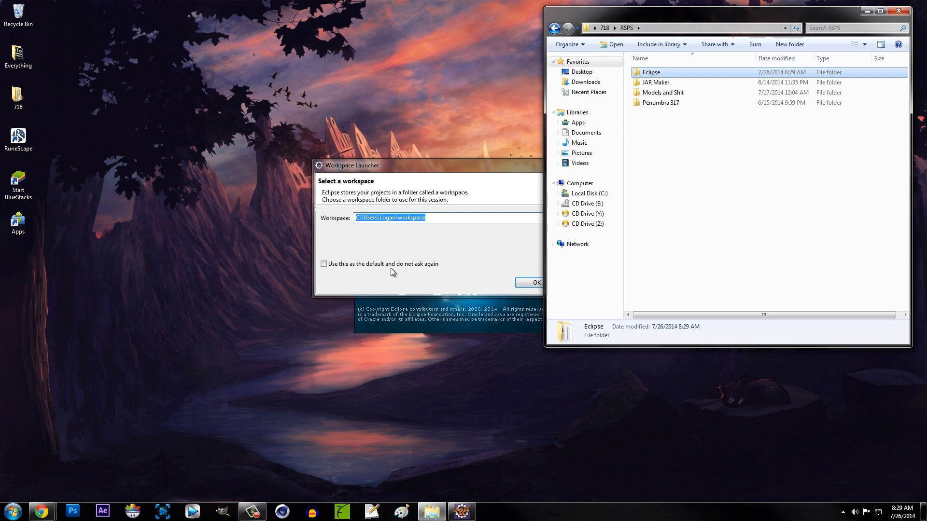
pyautogui.click(530, 283)
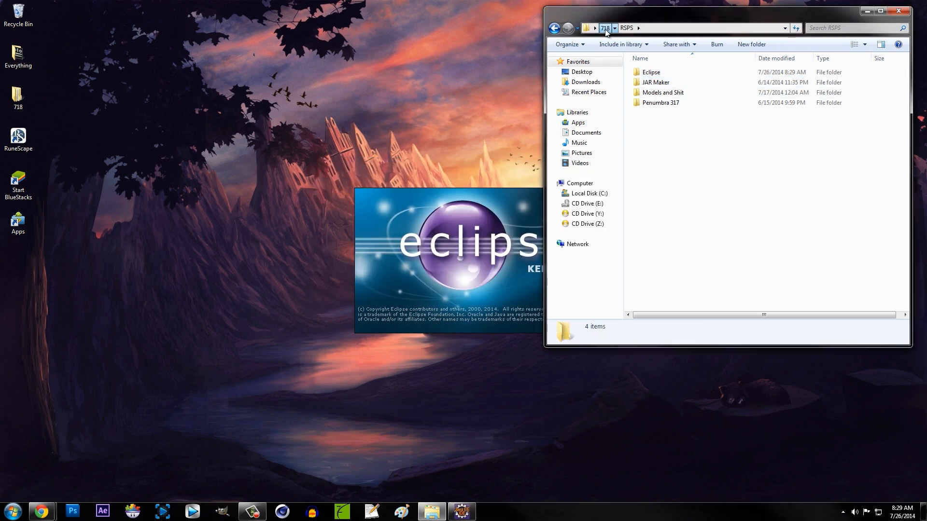
pyautogui.click(604, 28)
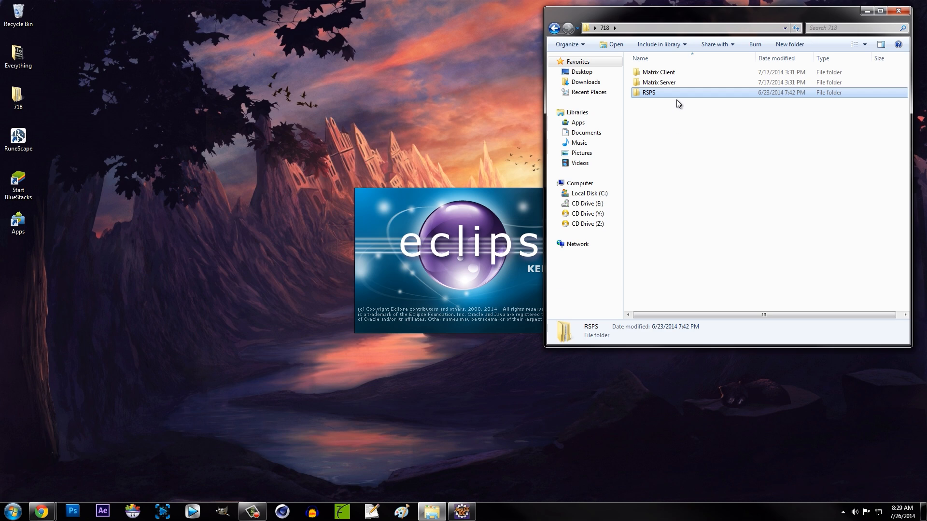
pyautogui.moveTo(658, 72)
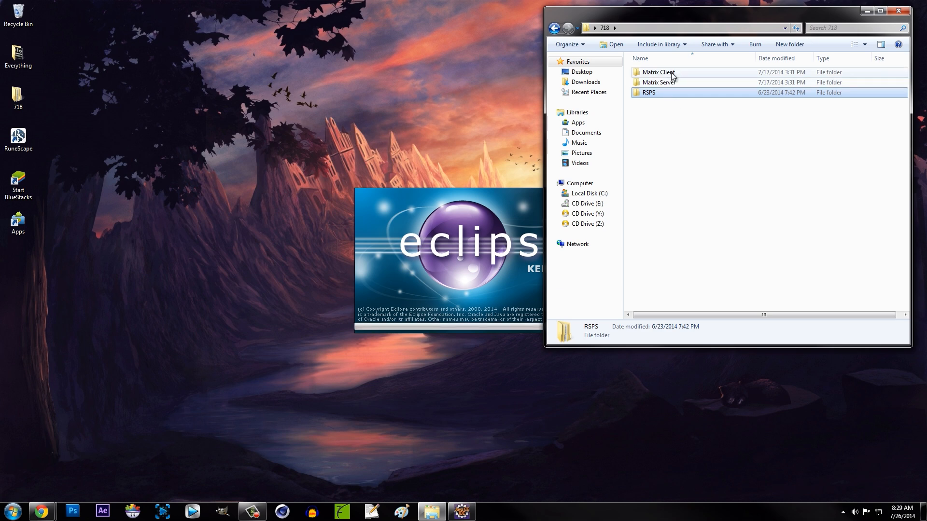
# Review Matrix Client's run.bat in Notepad via Edit, then close Notepad
pyautogui.doubleClick(657, 72)
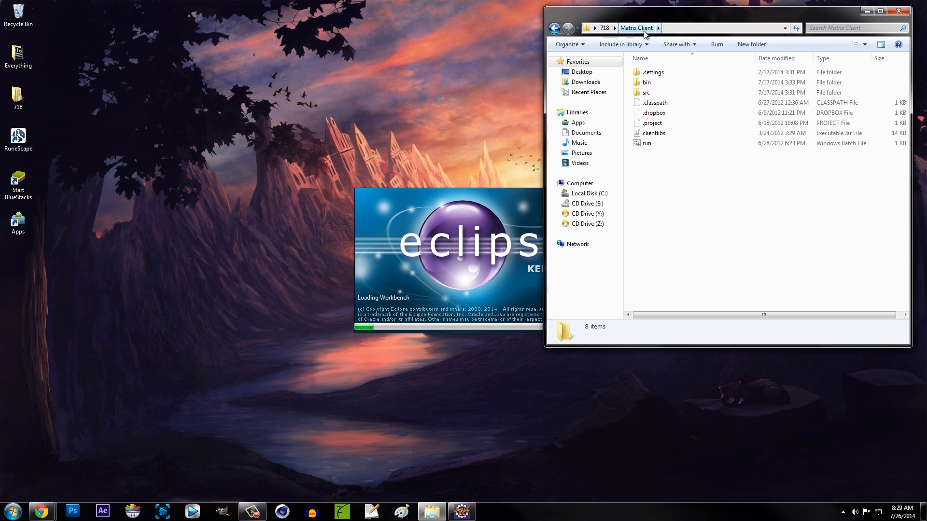
pyautogui.click(647, 143)
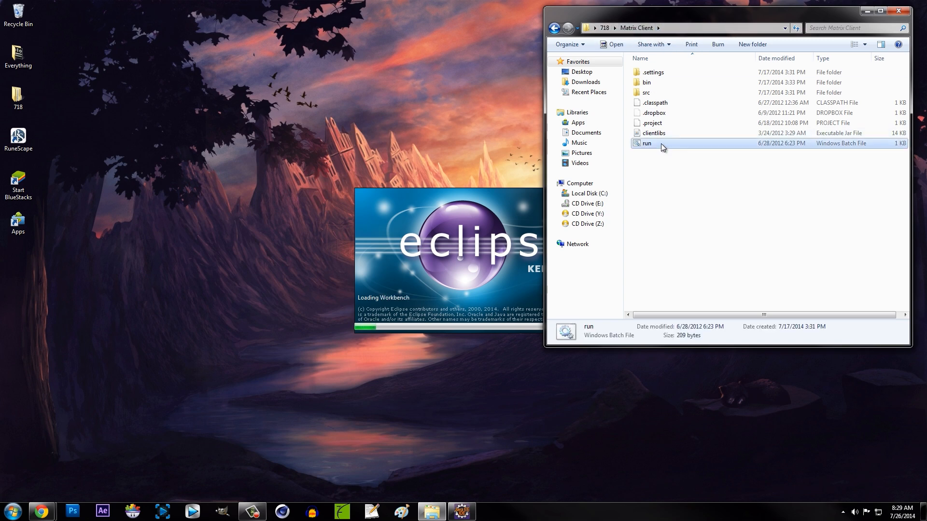
pyautogui.rightClick(647, 143)
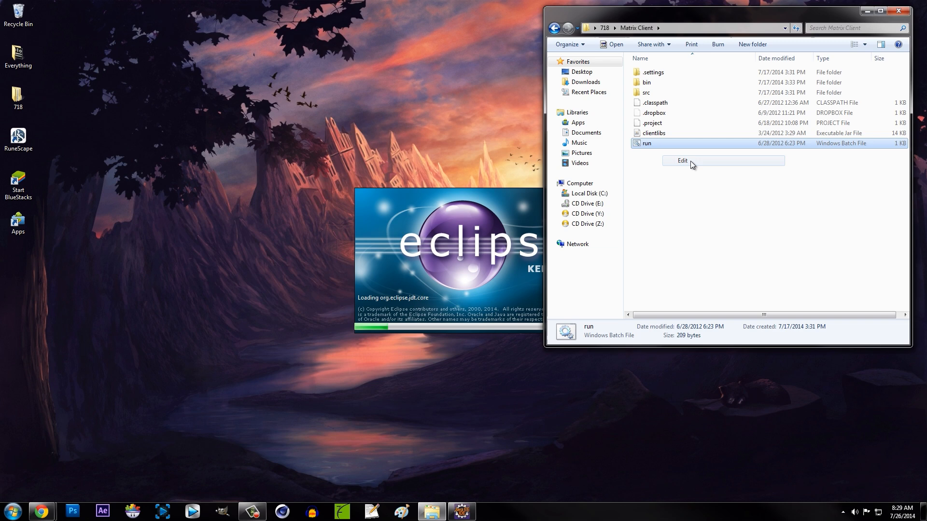
pyautogui.click(681, 161)
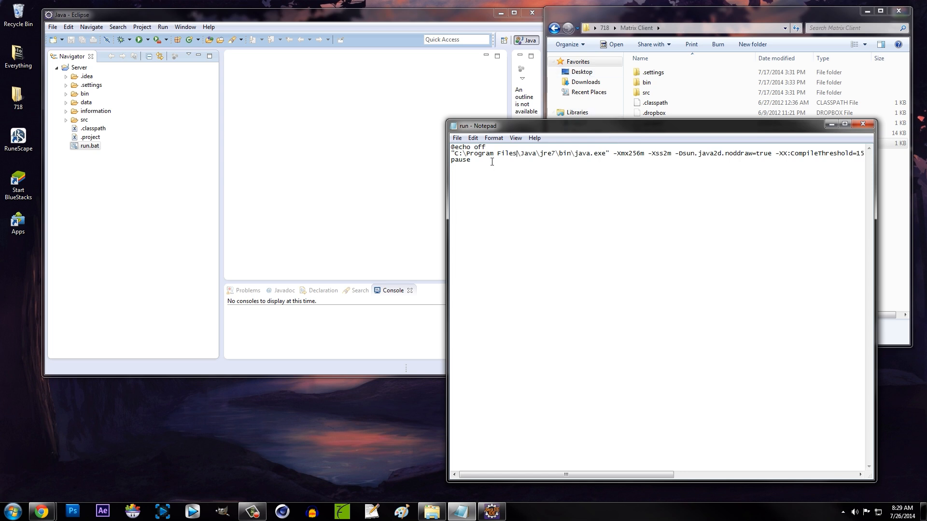
pyautogui.moveTo(860, 135)
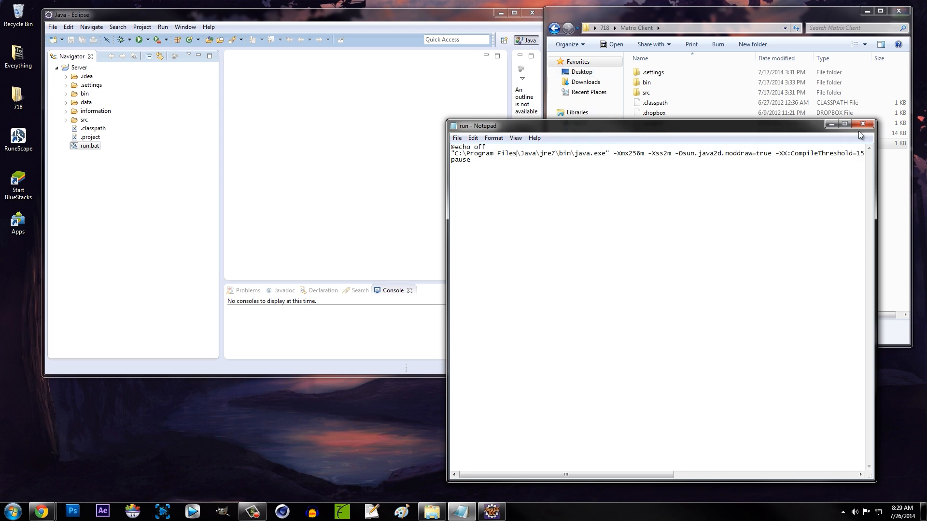
pyautogui.click(863, 124)
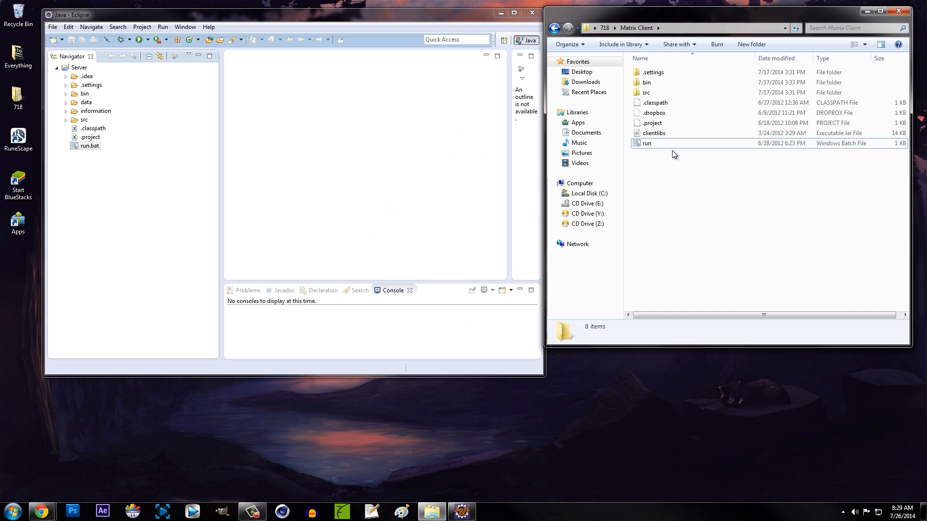
pyautogui.moveTo(686, 180)
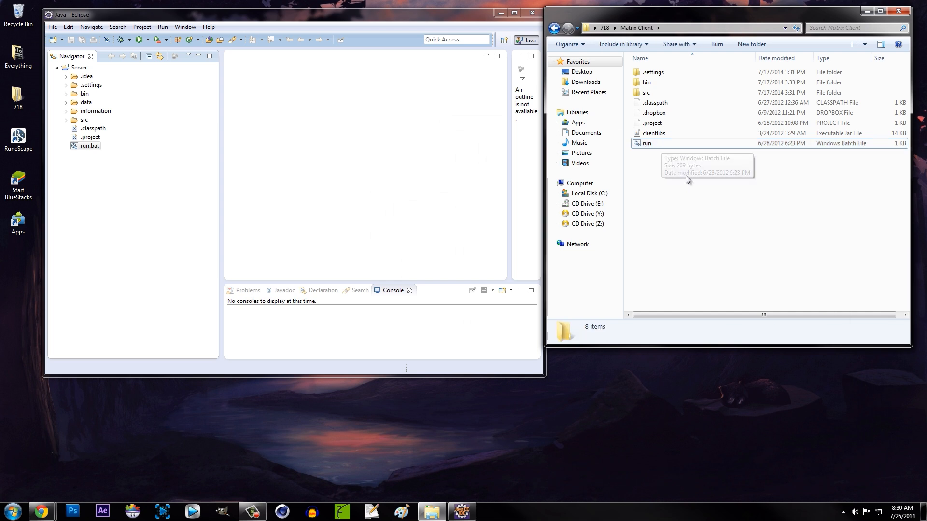
# Close the Explorer window, leaving only Eclipse with the Server project on the desktop
pyautogui.rightClick(704, 207)
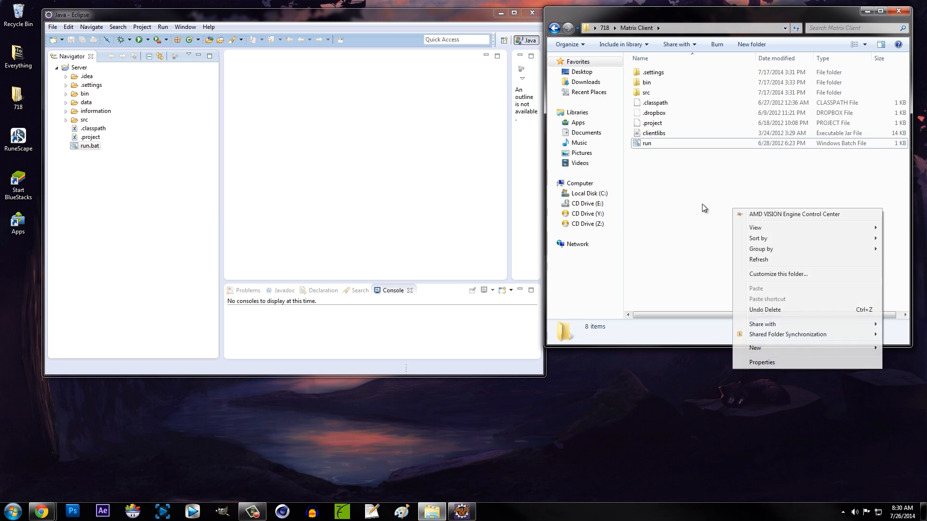
pyautogui.click(851, 28)
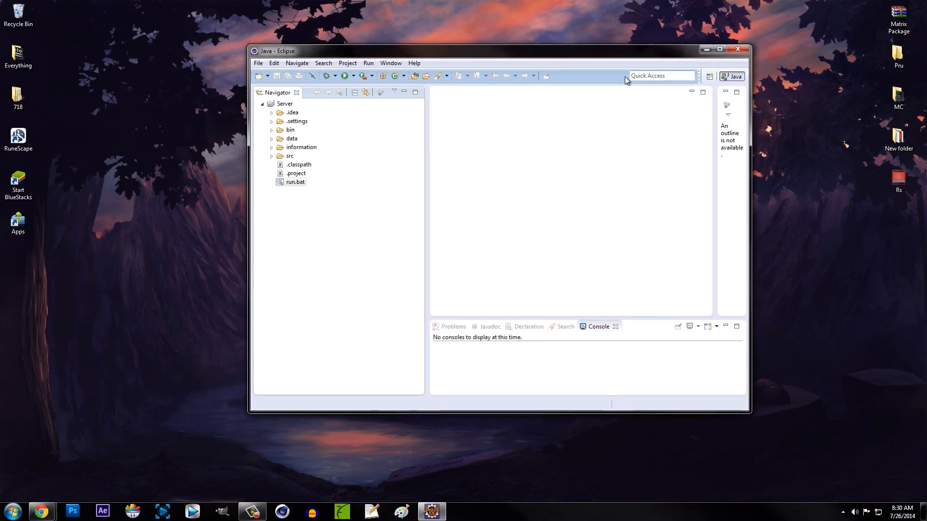
# Expand Server's src > com > rs > game > player tree and select Player.java
pyautogui.click(295, 183)
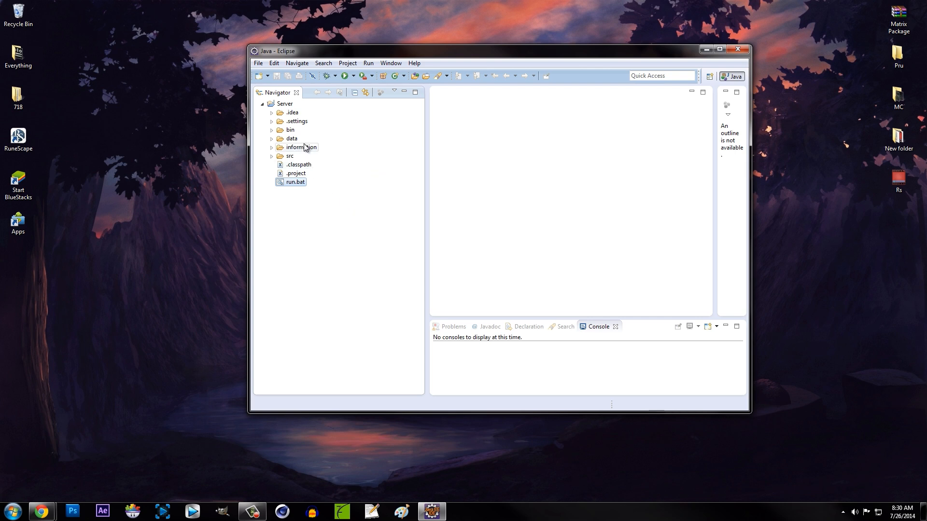
pyautogui.click(289, 156)
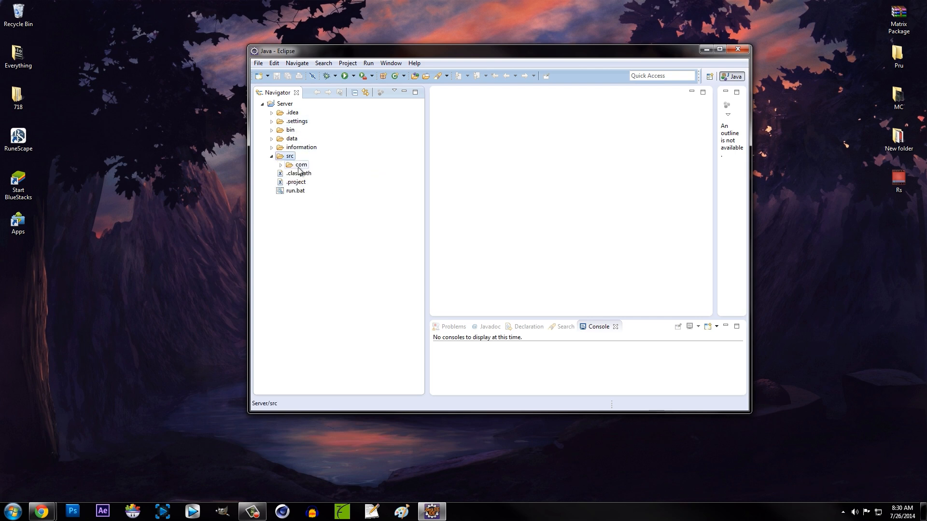
pyautogui.click(280, 164)
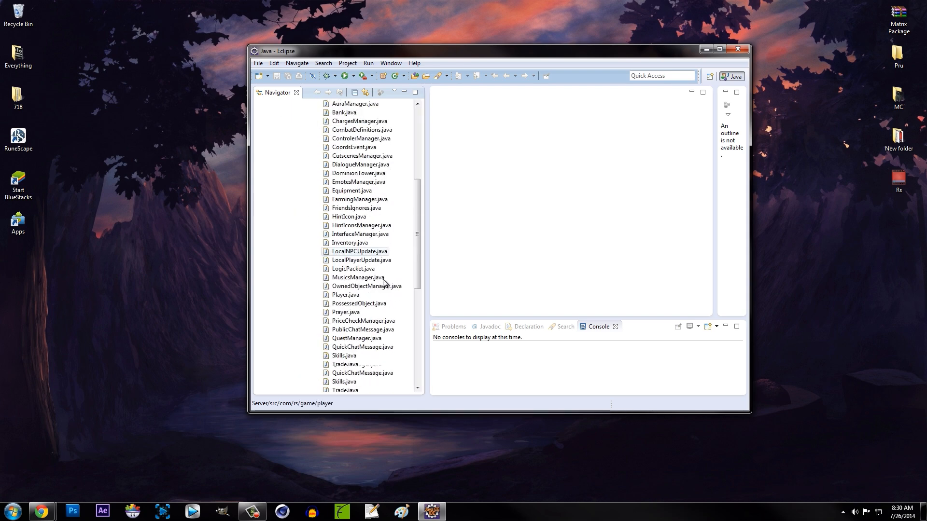
pyautogui.scroll(-3)
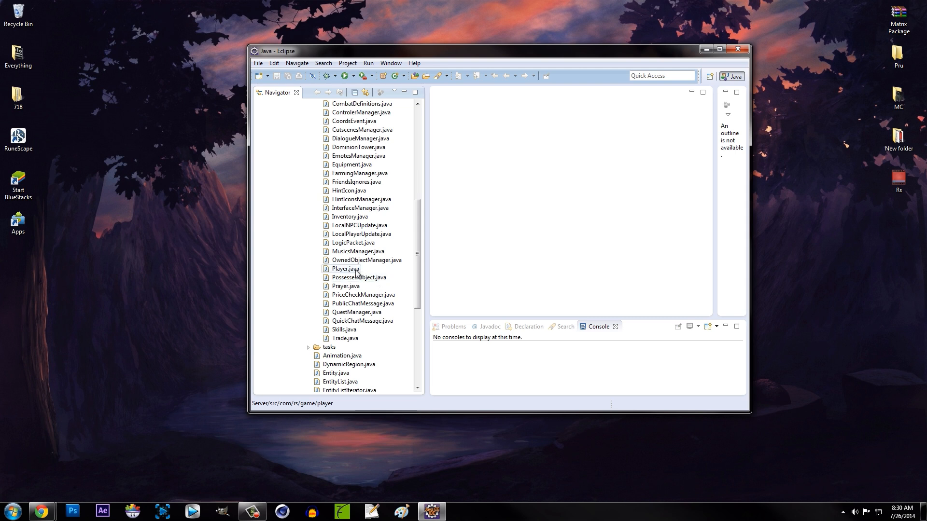
pyautogui.click(346, 268)
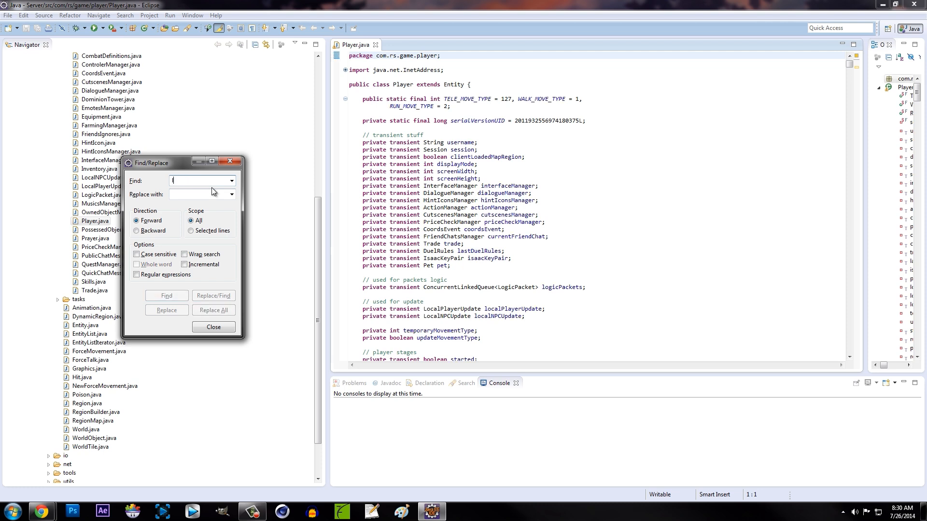
# Search Player.java for 'logger.log' and jump to its first match
pyautogui.write('logger.log')
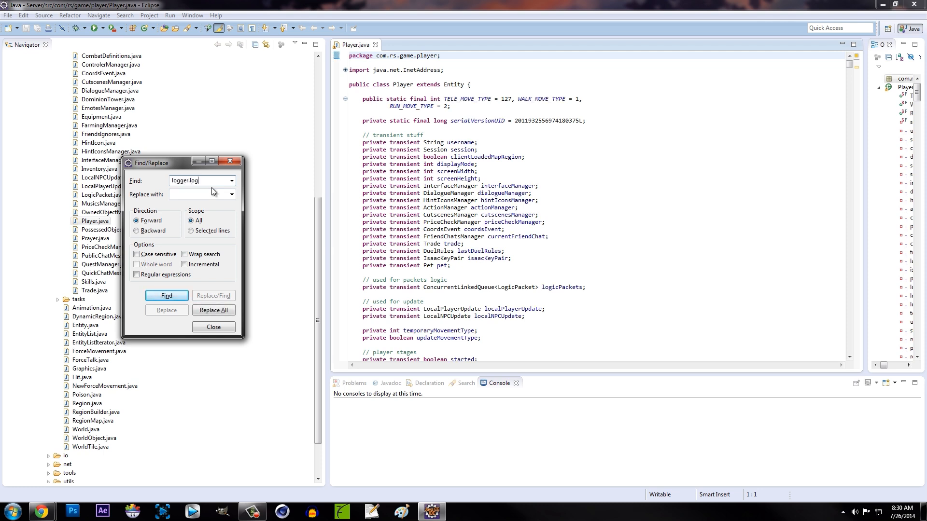
pyautogui.click(166, 296)
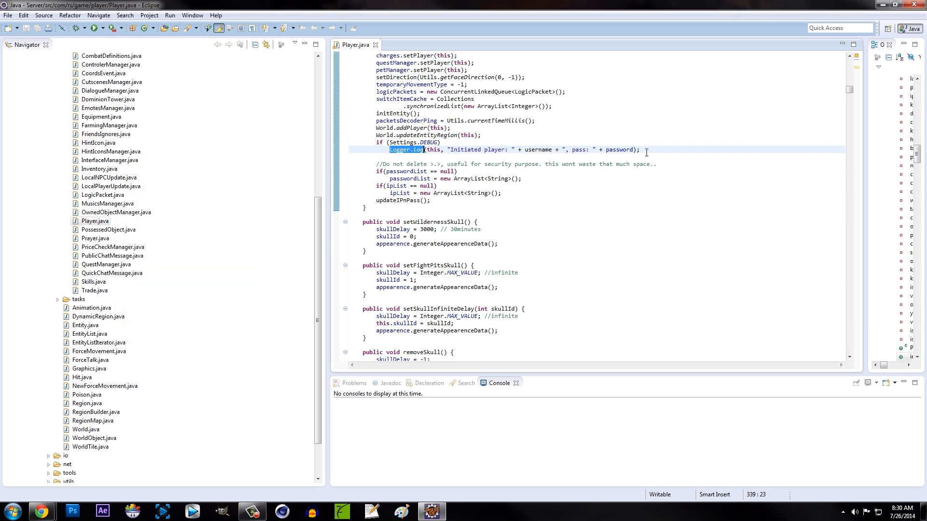
# Insert an if-block after Logger.log setting rights = 7 when username equals "Logan"
pyautogui.click(699, 163)
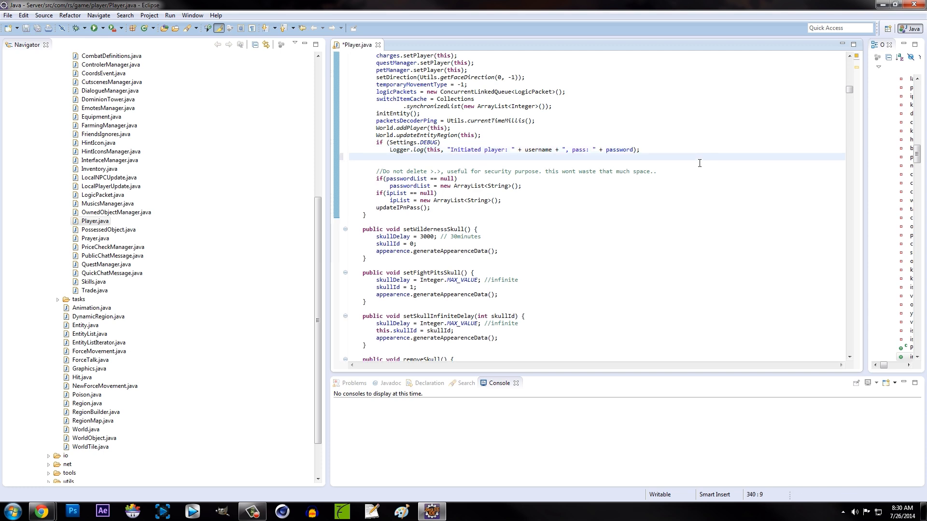
pyautogui.click(377, 157)
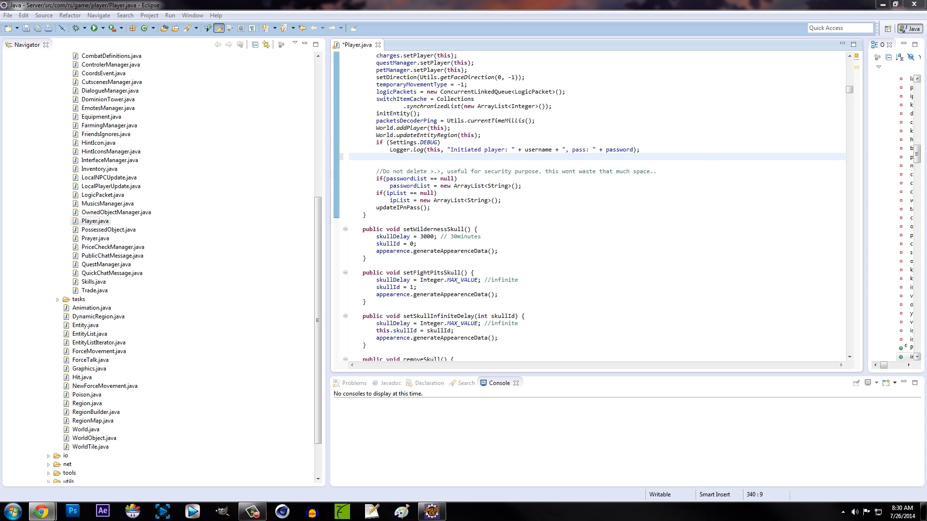
pyautogui.moveTo(920, 222)
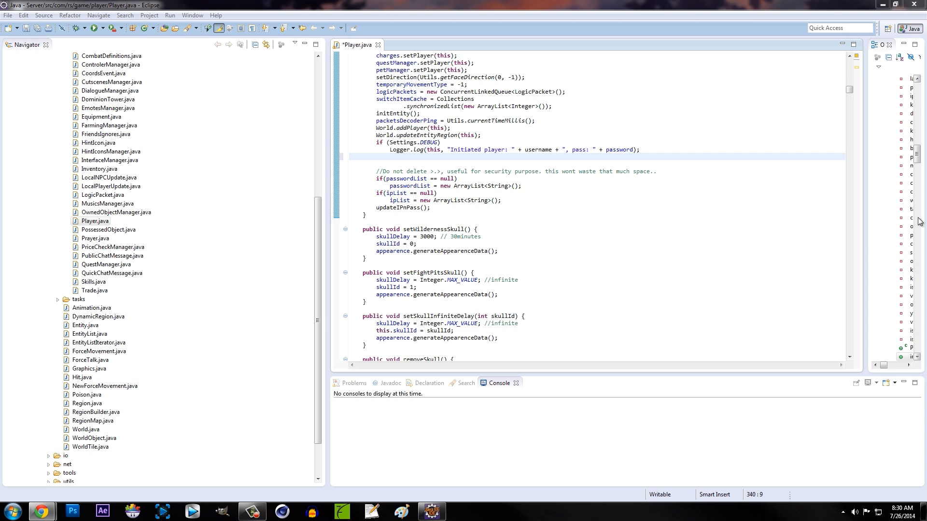
pyautogui.moveTo(407, 196)
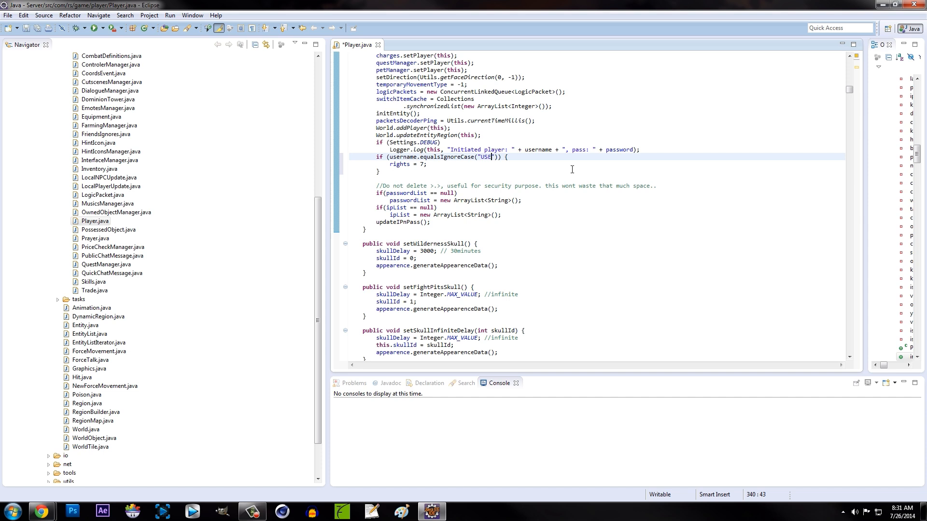
pyautogui.write('Logan')
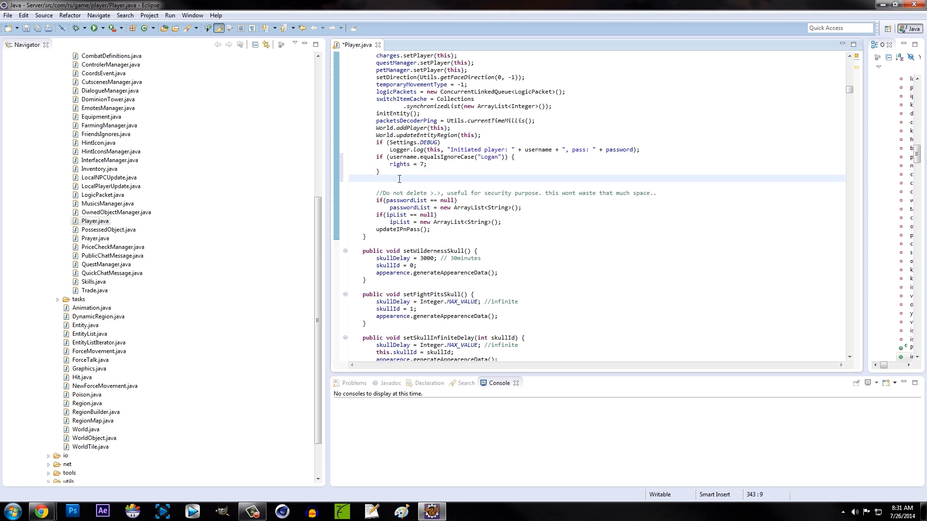
# Add a second if (username.equalsIgnoreCase("USERNAME")) check granting rights of 7
pyautogui.write('if (username.equalsIgnoreCase("USERNAME")) {')
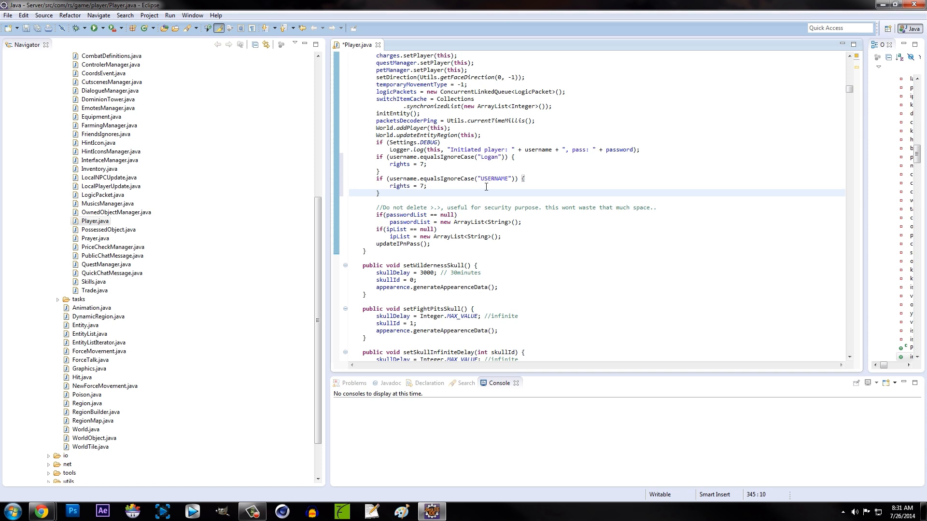
pyautogui.click(507, 178)
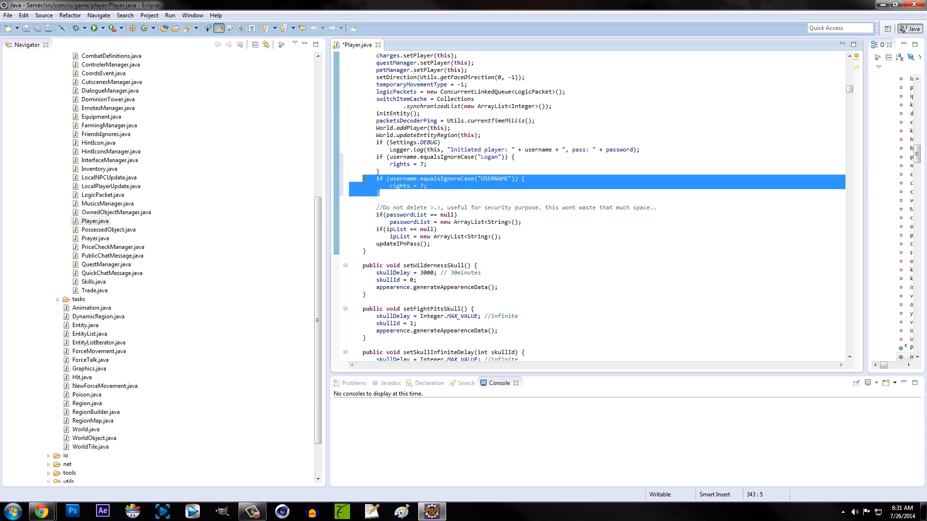
pyautogui.press('Delete')
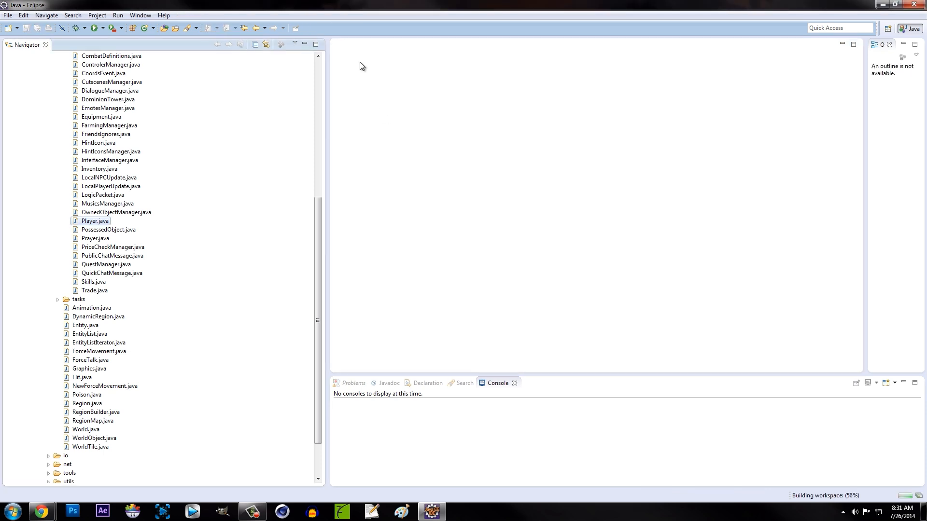
# Run the Server project; the console reports the server launched in 6388 ms
pyautogui.scroll(3)
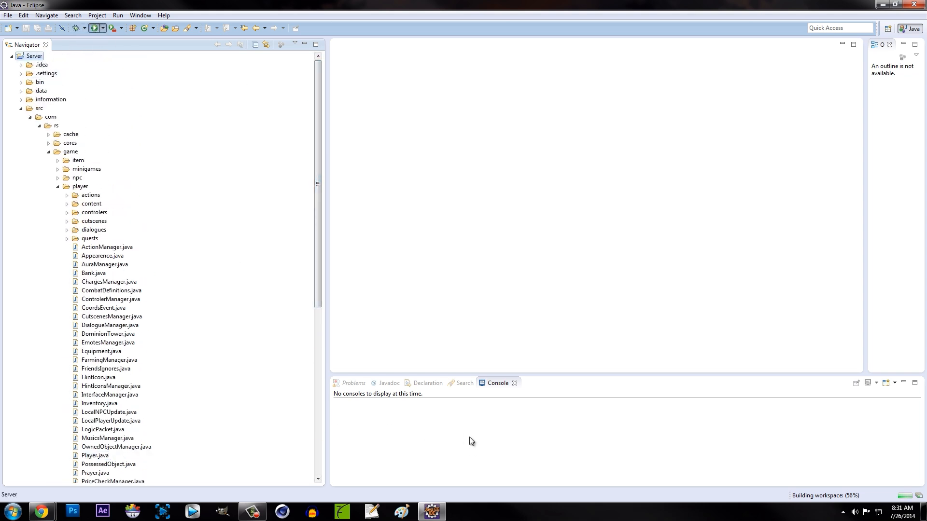
pyautogui.click(93, 28)
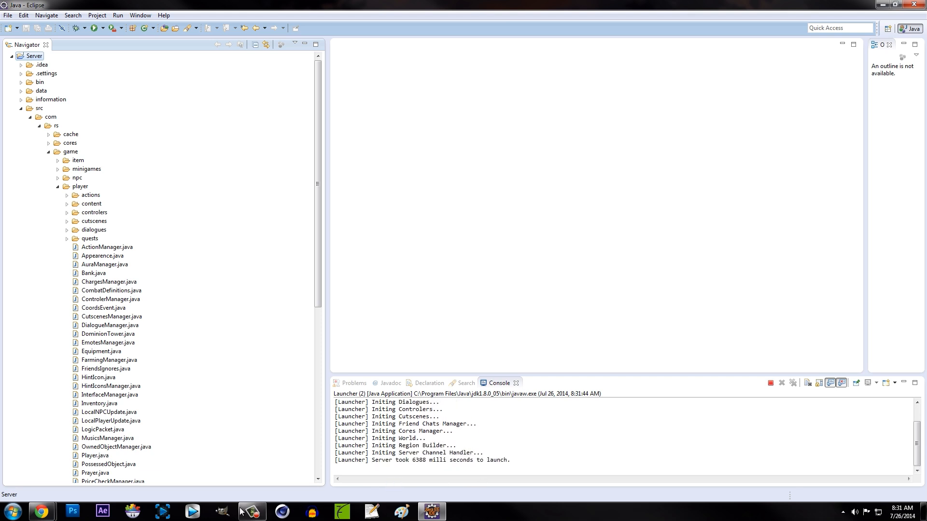
pyautogui.moveTo(683, 383)
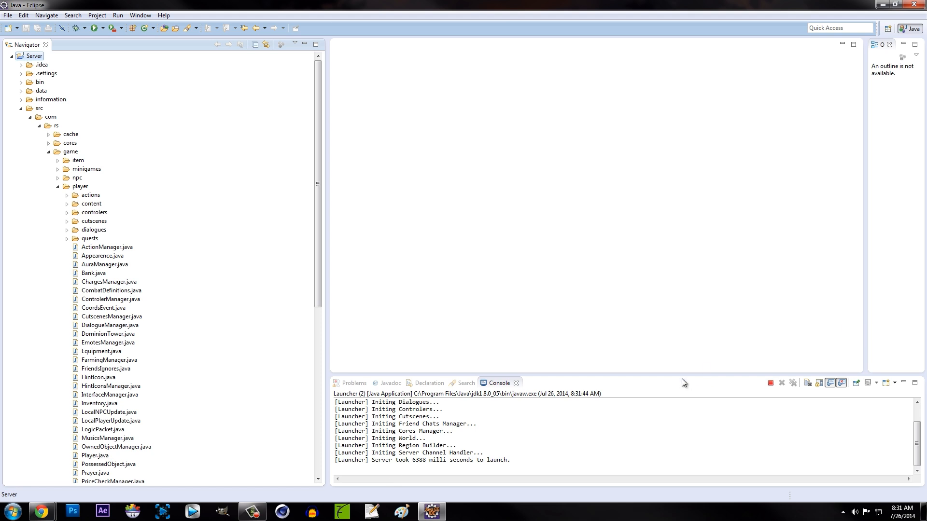
pyautogui.moveTo(853, 282)
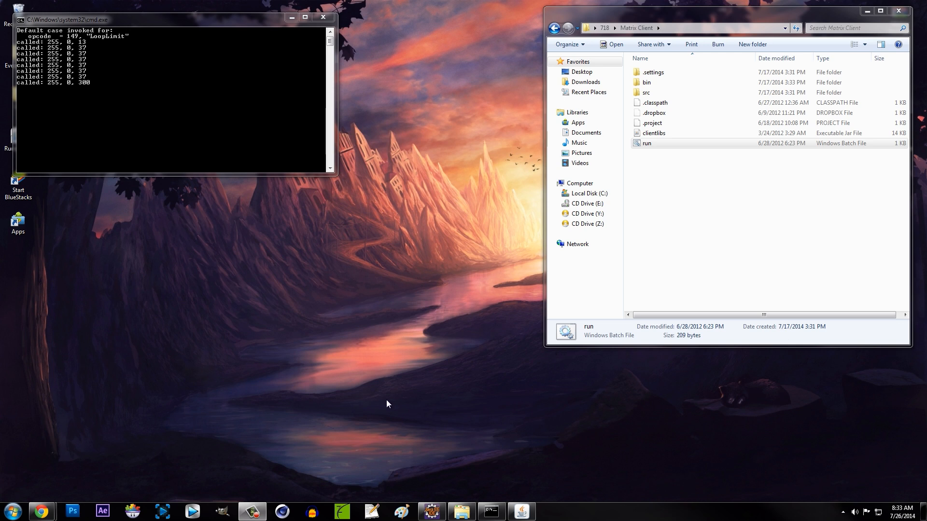
pyautogui.moveTo(433, 394)
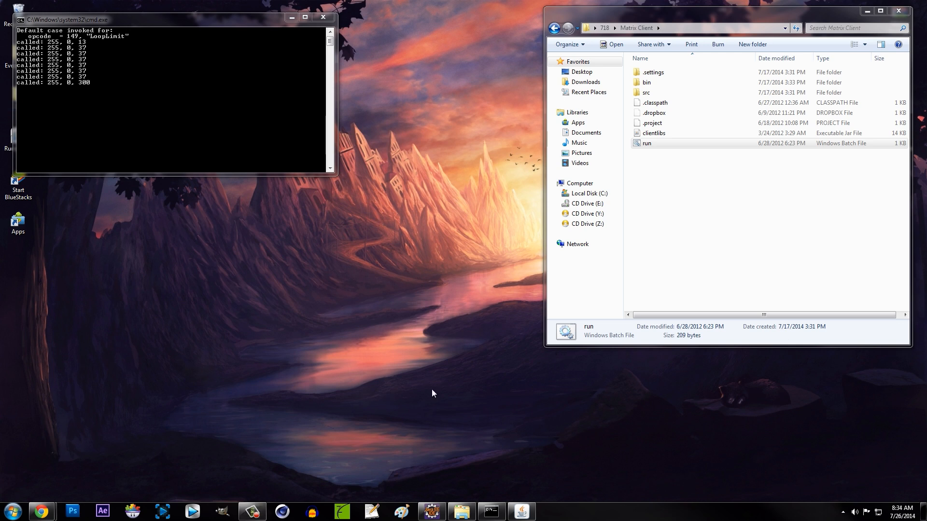
pyautogui.moveTo(433, 378)
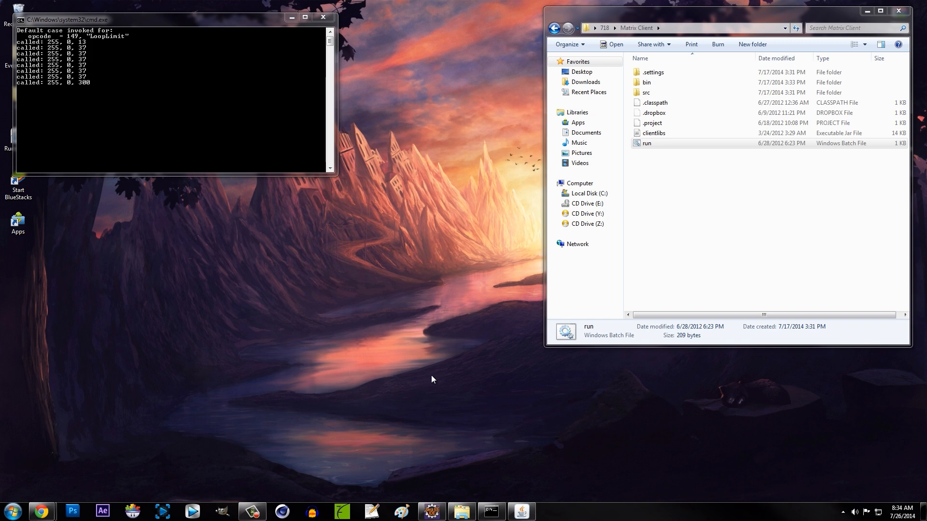
# Drag the client cmd.exe console window right, off the desktop icons
pyautogui.press('`')
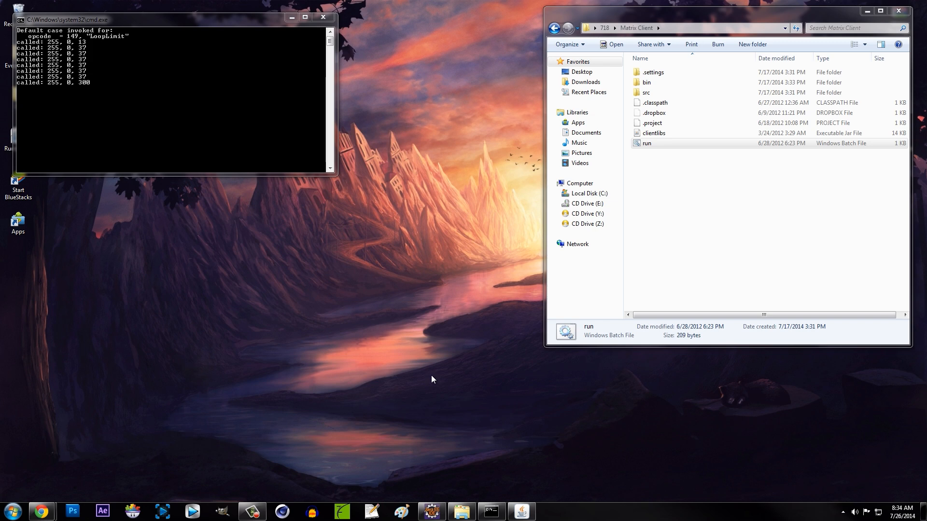
pyautogui.moveTo(332, 373)
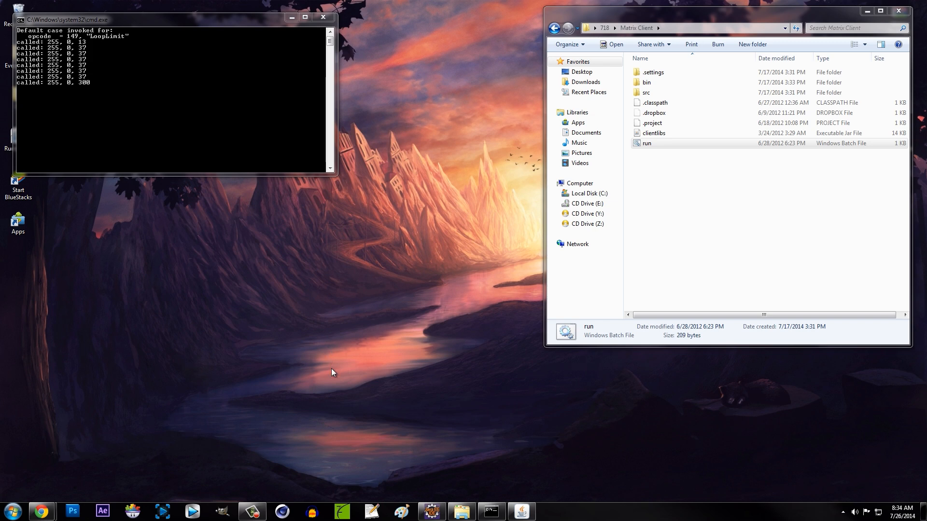
pyautogui.moveTo(172, 16); pyautogui.dragTo(248, 27)
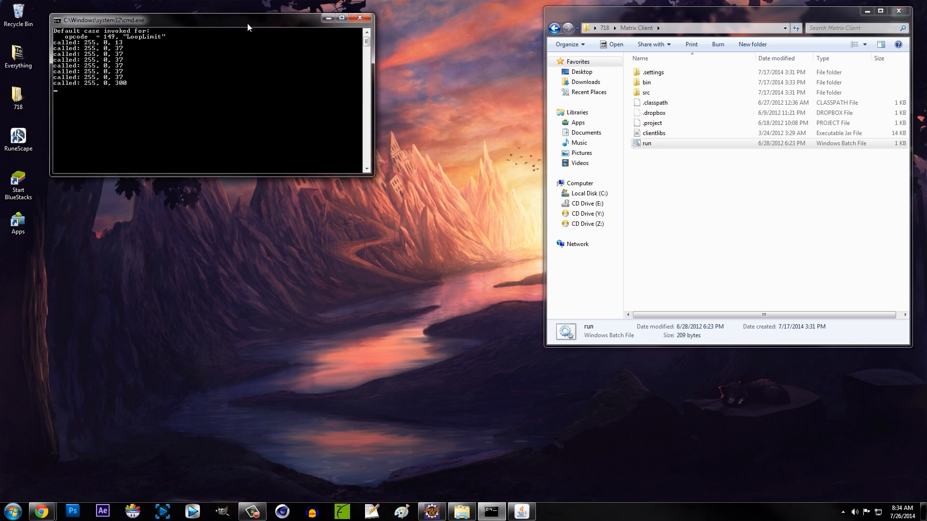
pyautogui.moveTo(240, 257)
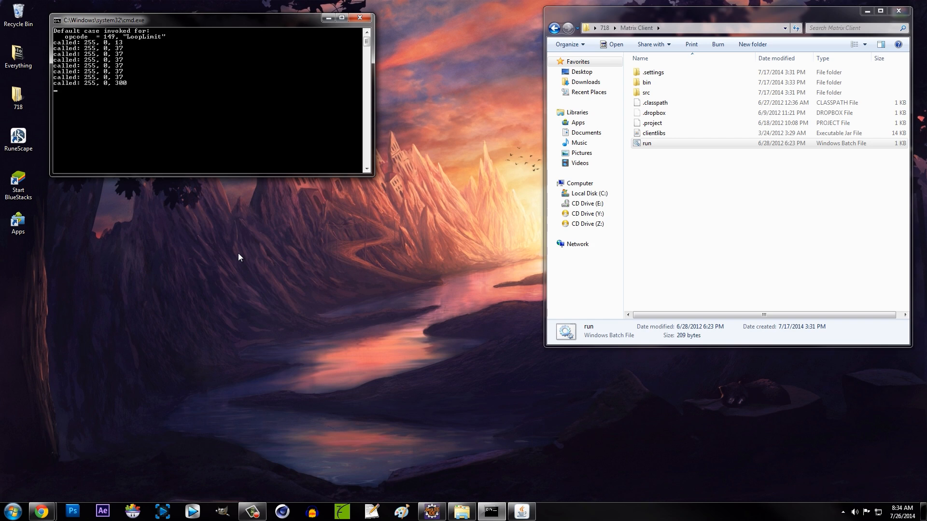
pyautogui.moveTo(276, 298)
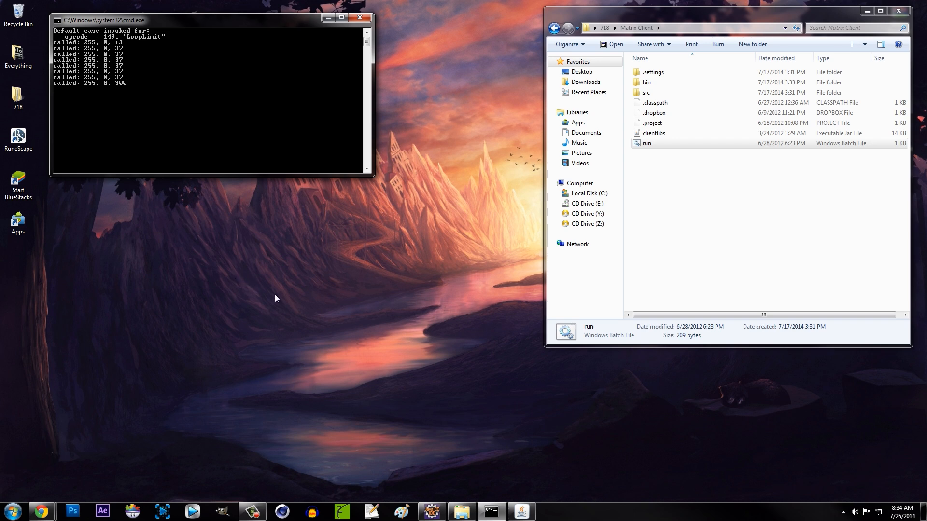
pyautogui.moveTo(261, 305)
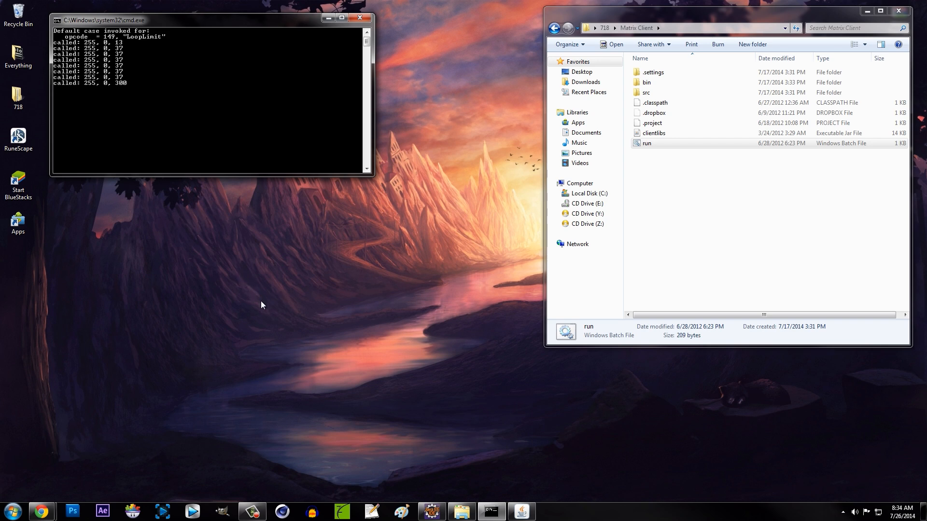
pyautogui.moveTo(226, 312)
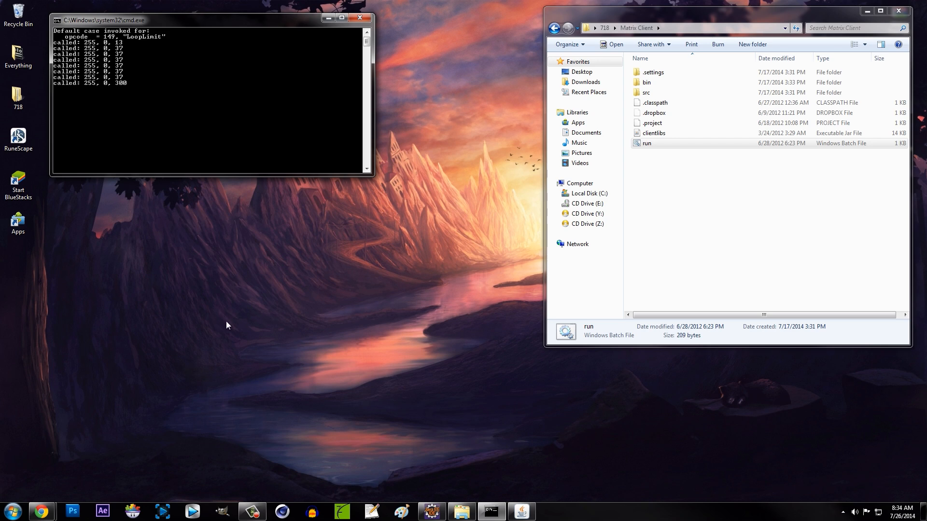
pyautogui.moveTo(238, 341)
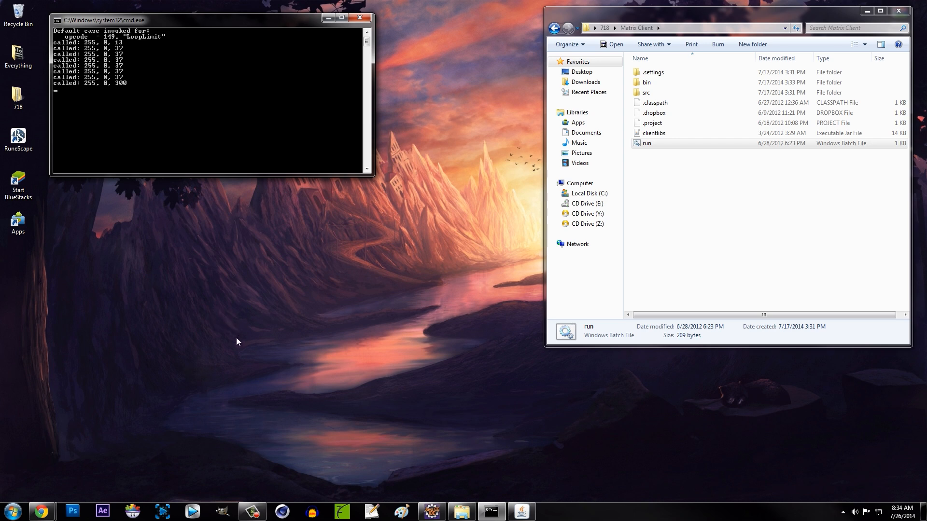
pyautogui.moveTo(242, 315)
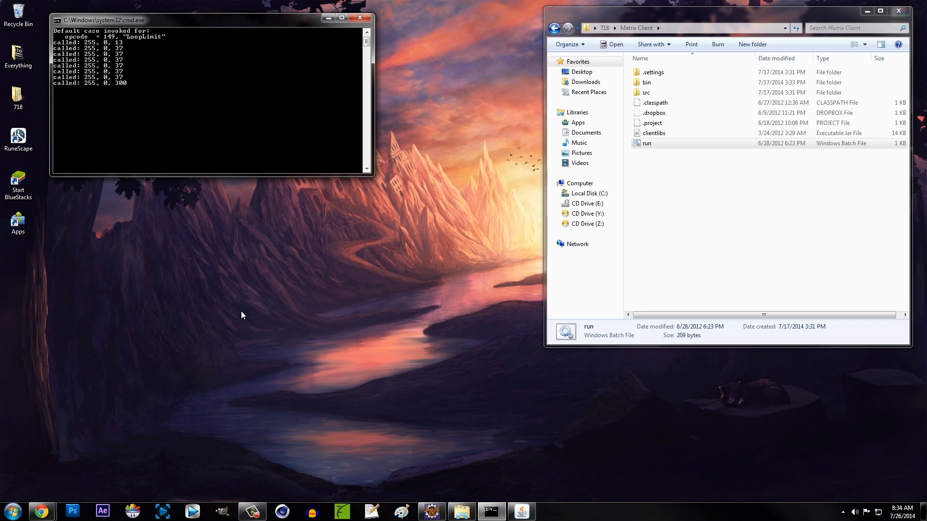
pyautogui.moveTo(233, 308)
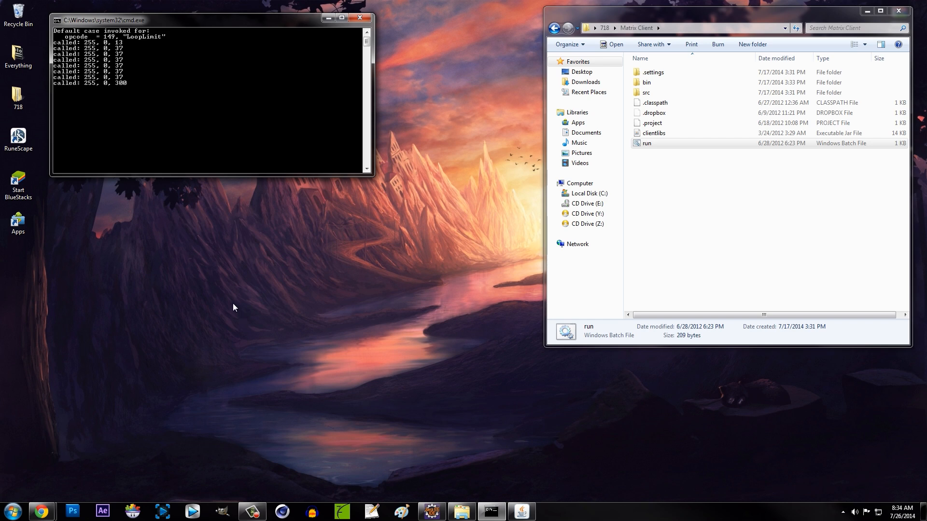
pyautogui.moveTo(880, 359)
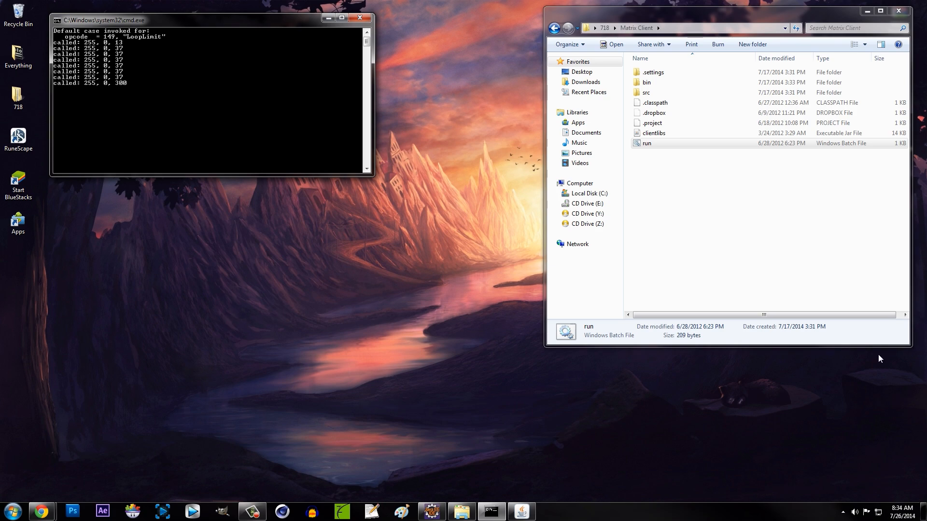